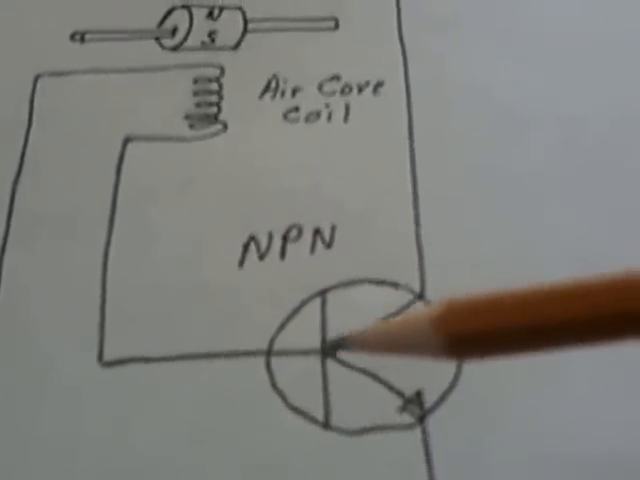
{"action": "scroll", "scroll_direction": "down", "scroll_amount": 3}
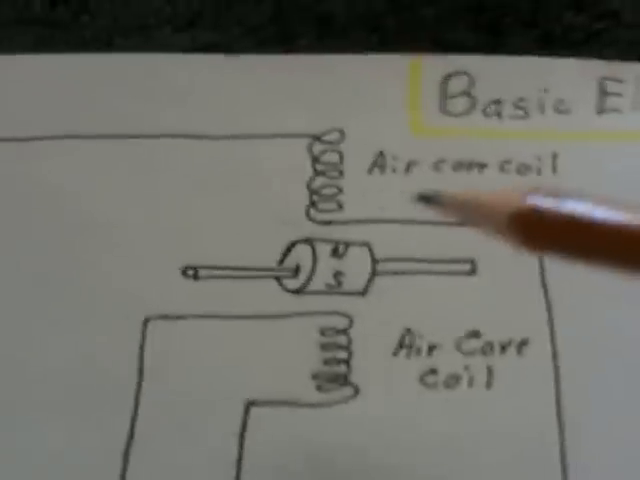